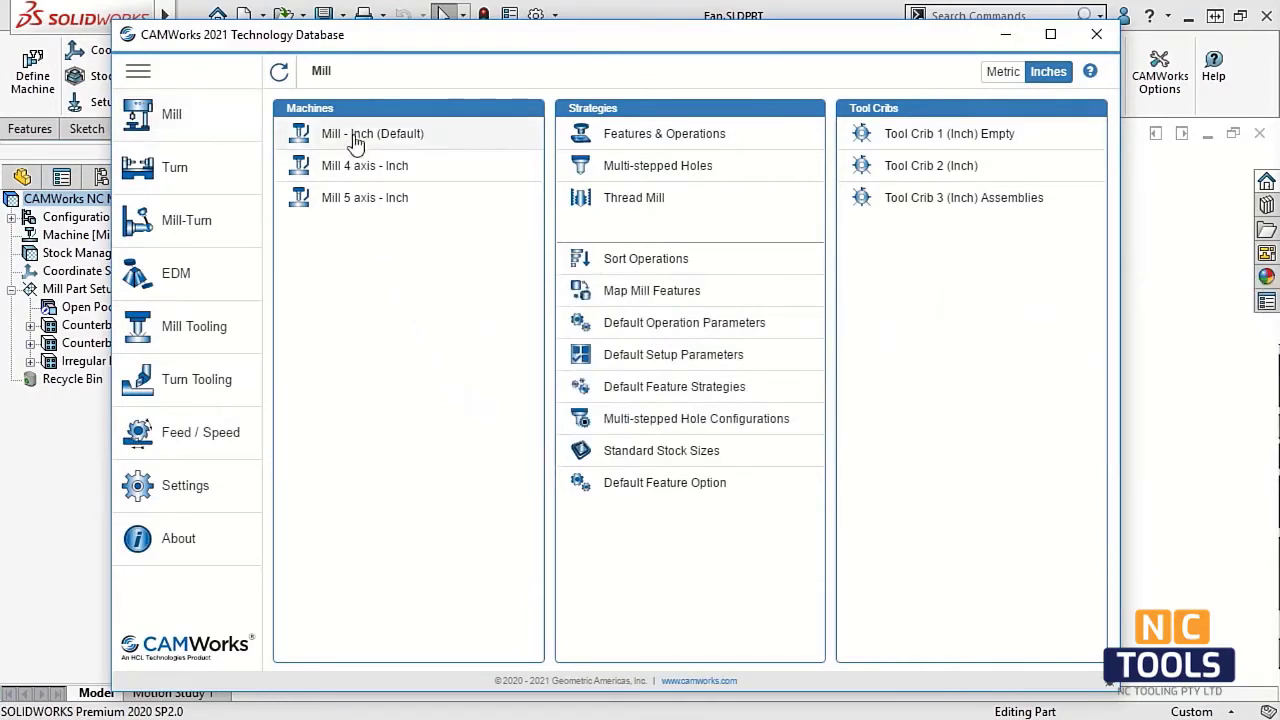
# Open the Mill - Inch (Default) machine's general settings showing its M3Axis-Tutorial.CTL post.
pyautogui.doubleClick(372, 133)
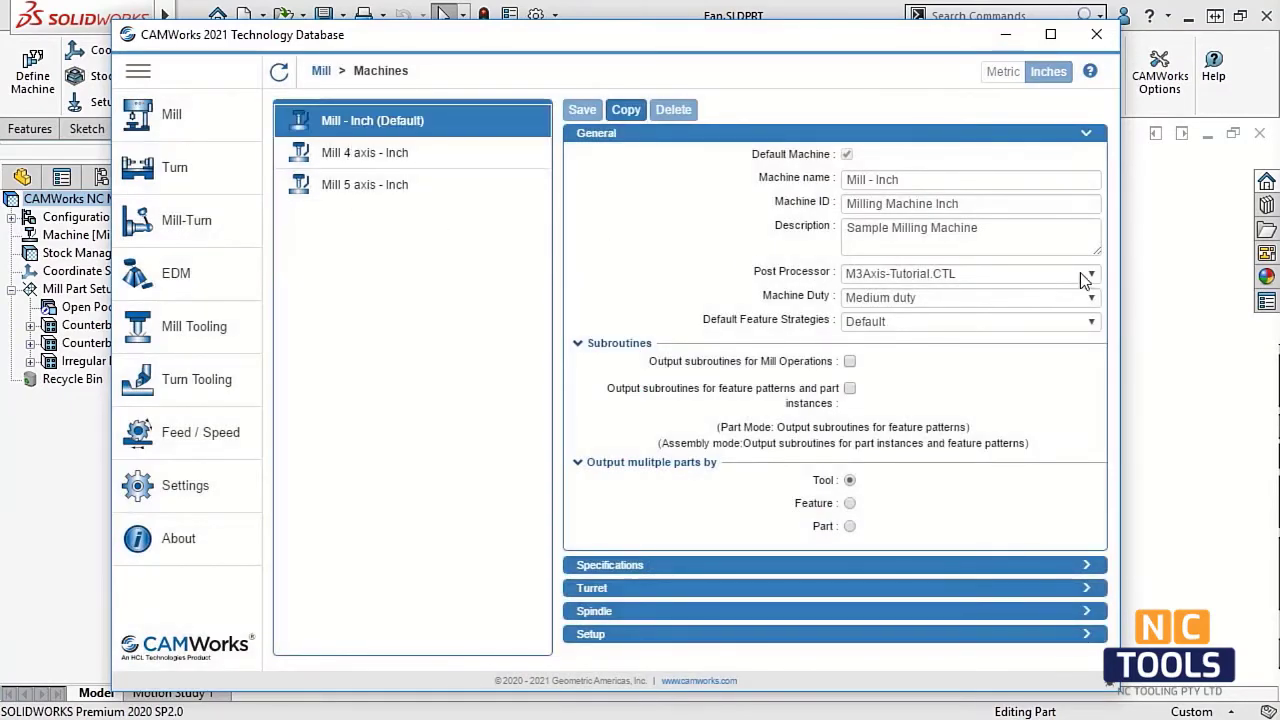
# Check the post processor files, then browse the Post Processor Path folder in Settings.
pyautogui.click(1089, 273)
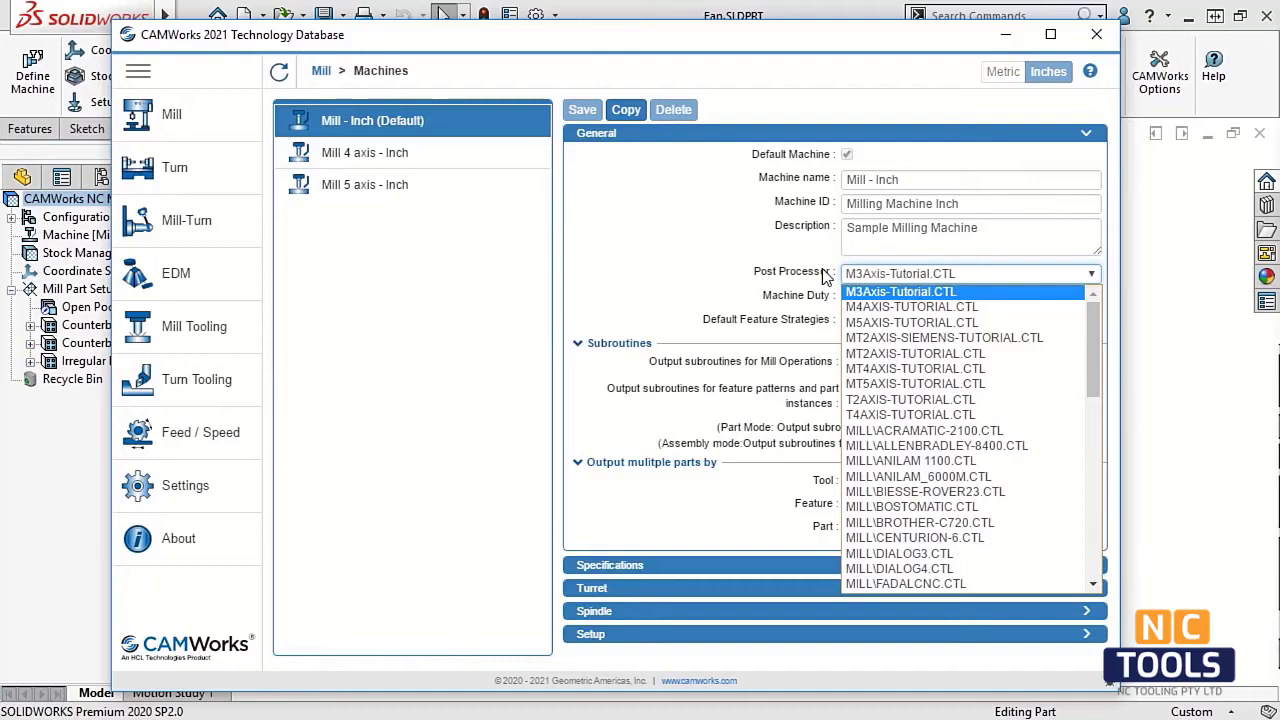
pyautogui.moveTo(278, 474)
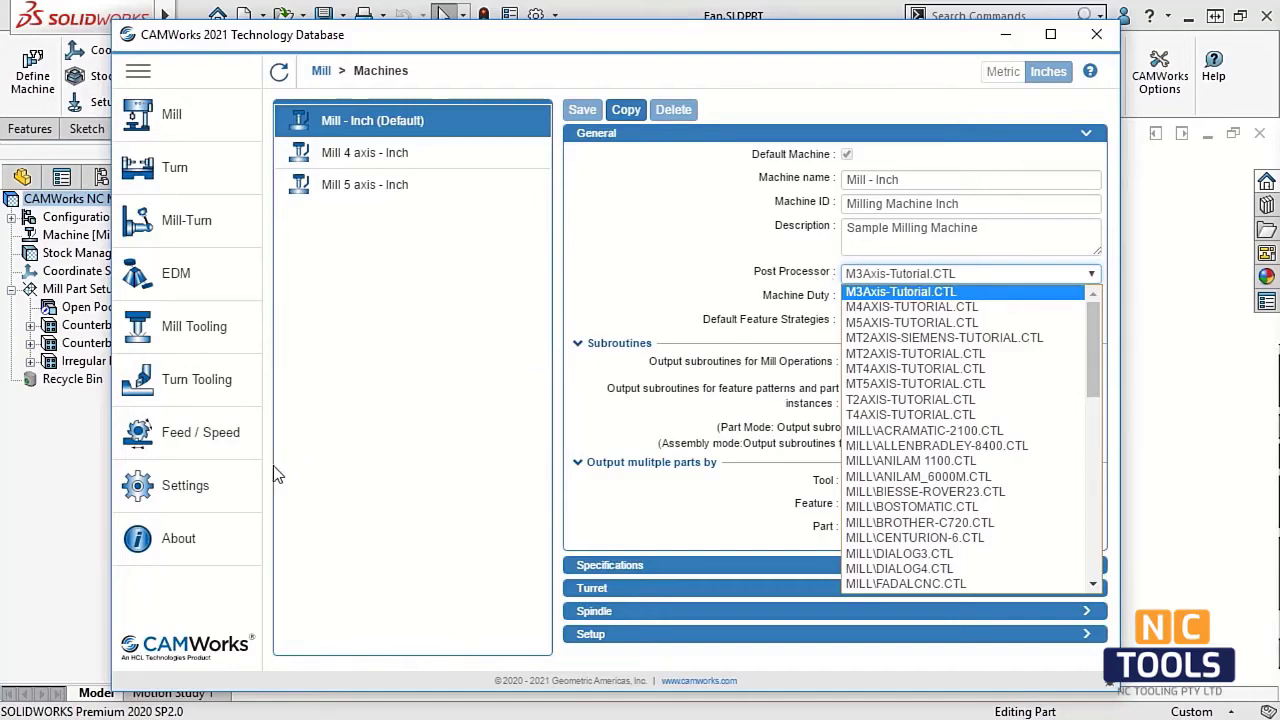
pyautogui.click(185, 485)
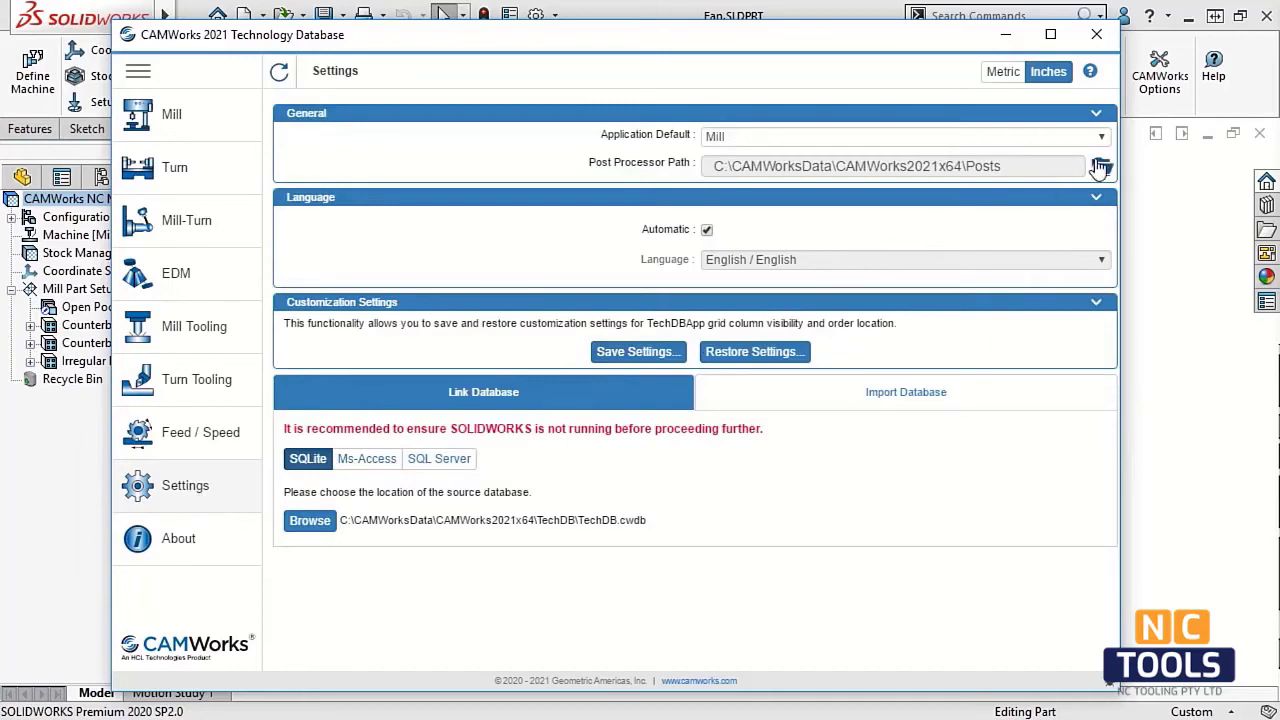
pyautogui.click(1100, 166)
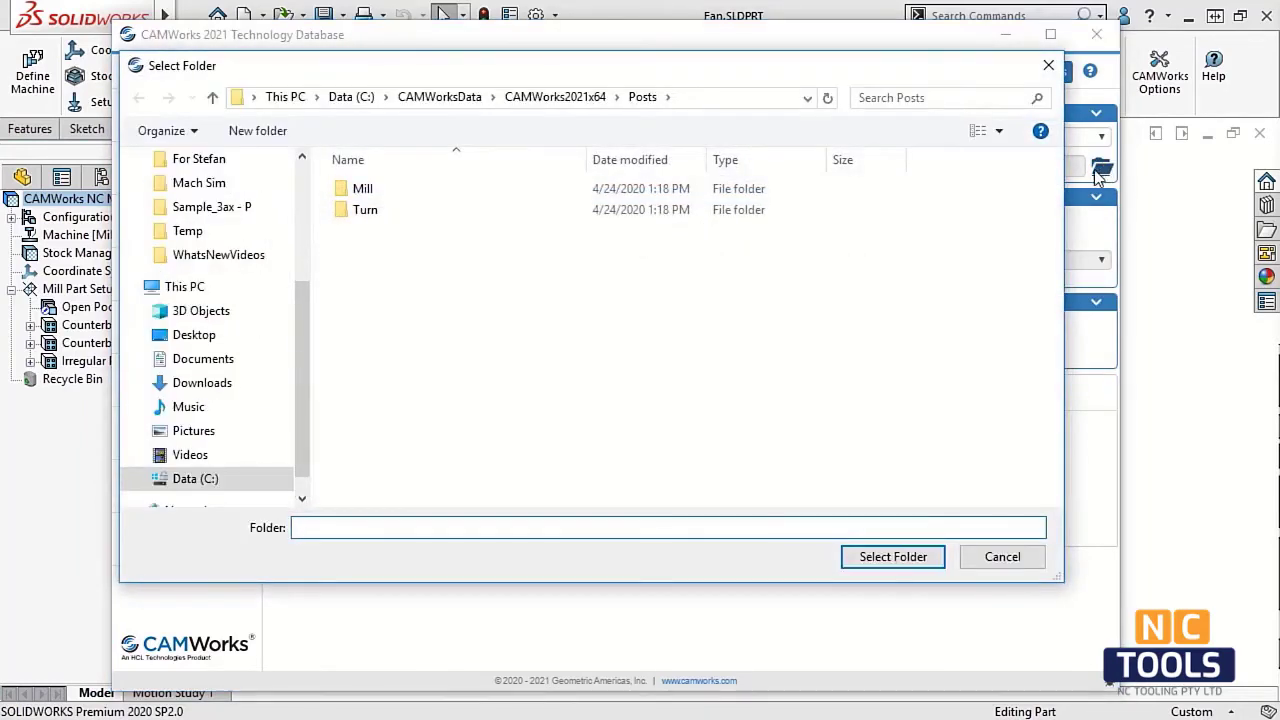